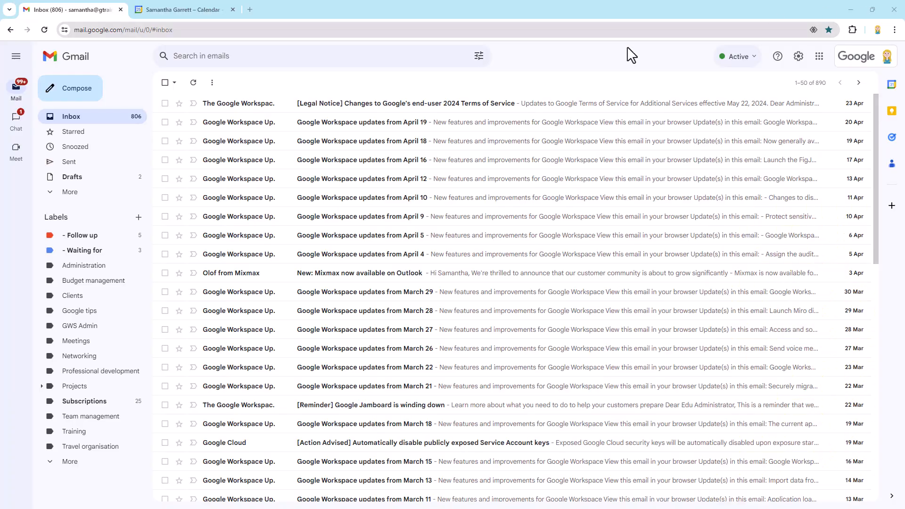
mouse_move(505, 92)
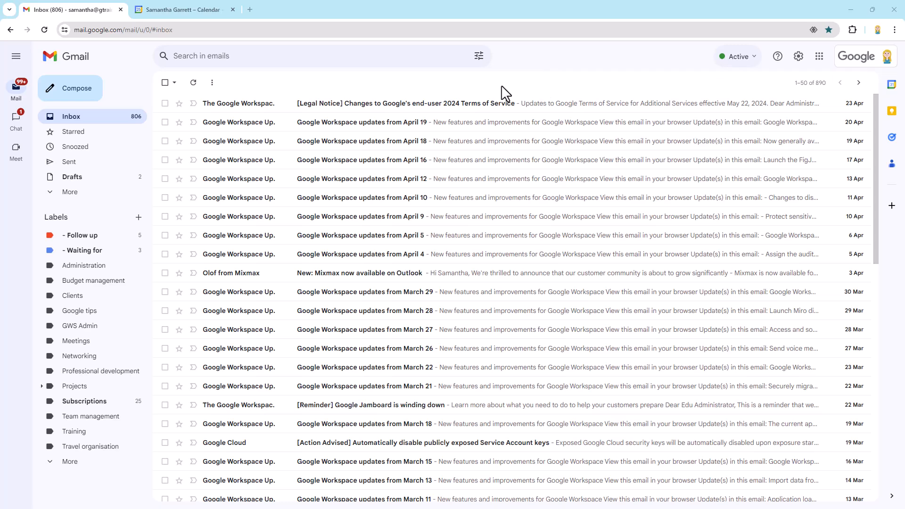
mouse_move(137, 122)
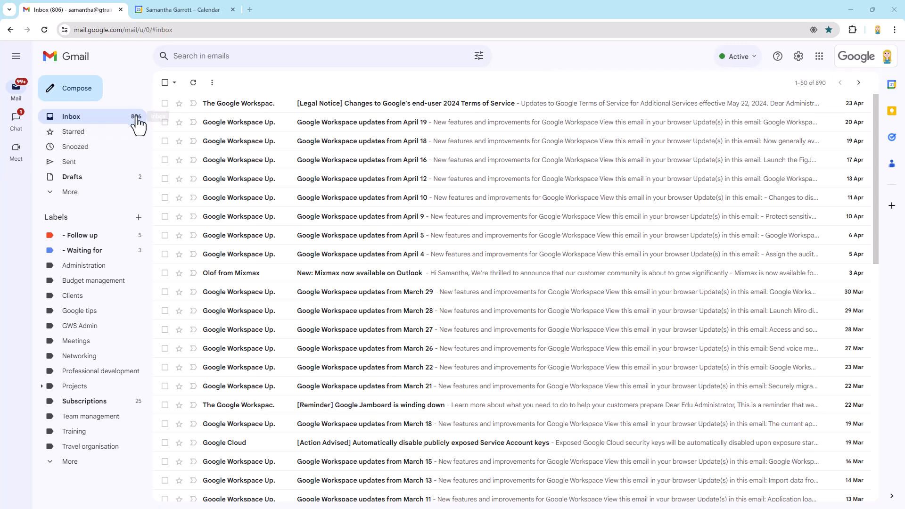
mouse_move(644, 59)
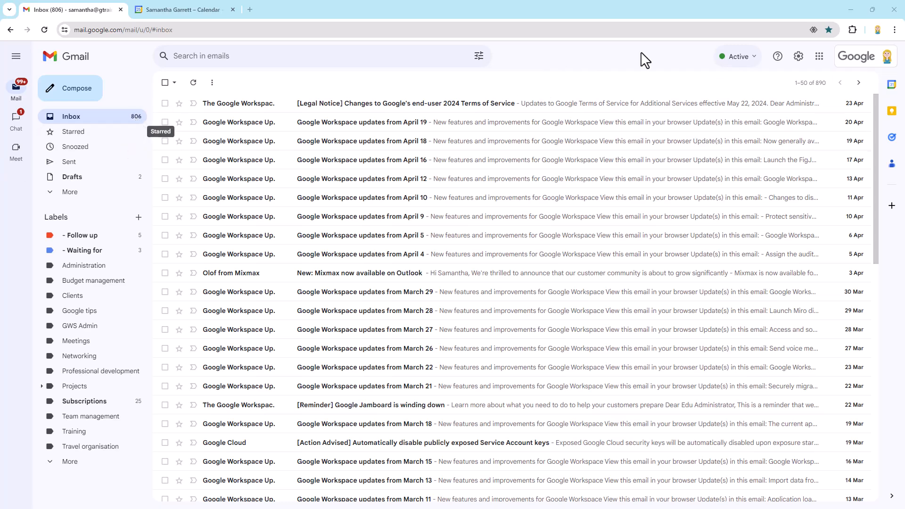
Jump to the oldest inbox page, conversations 851–890, reaching messages from 2015.
click(810, 82)
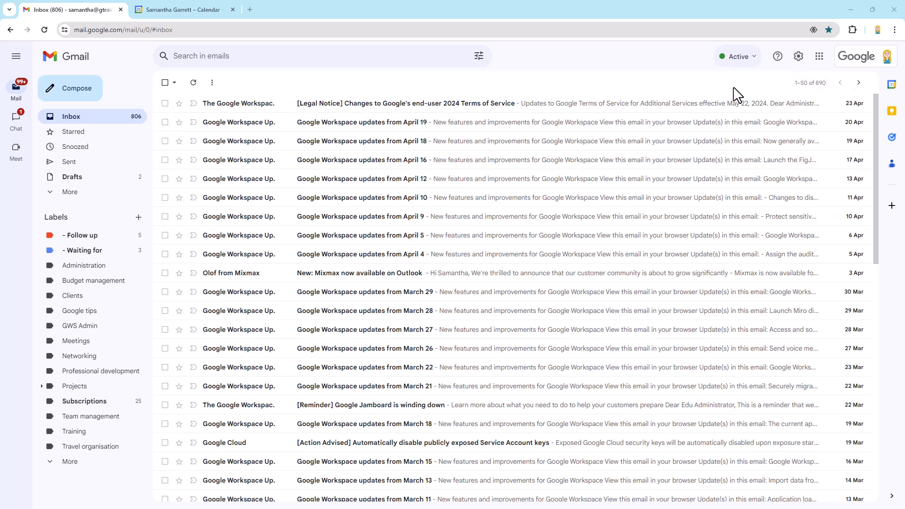
click(811, 83)
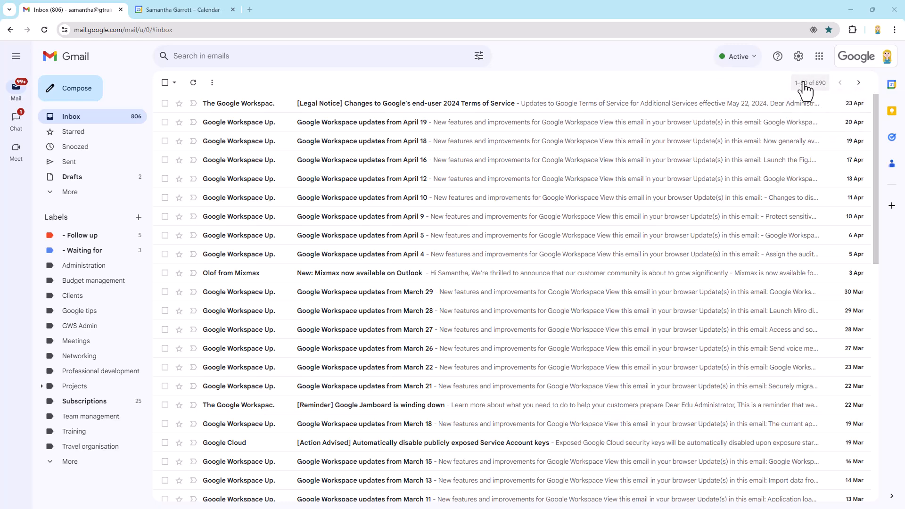
click(810, 83)
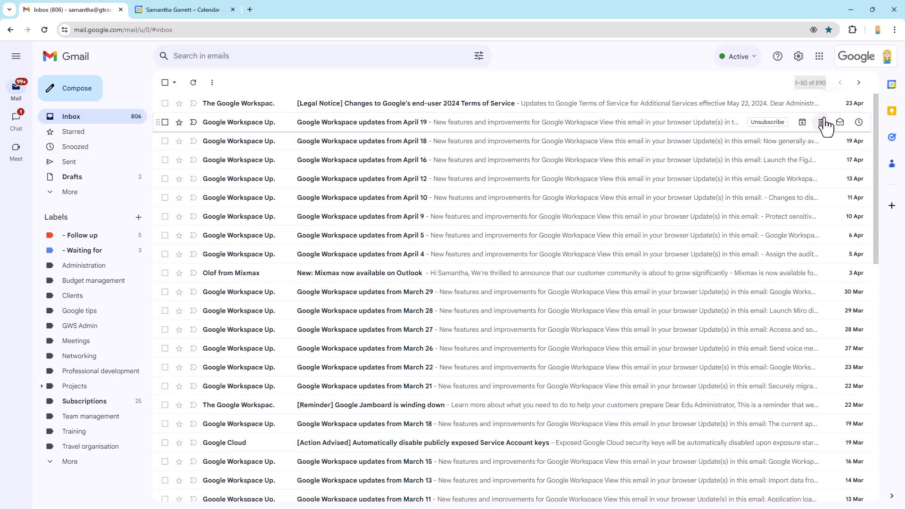
click(859, 83)
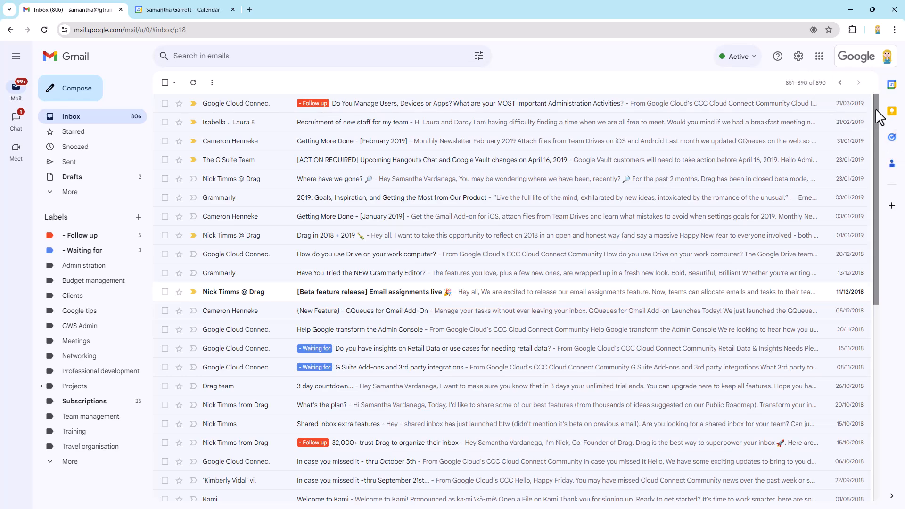
scroll(down, 3)
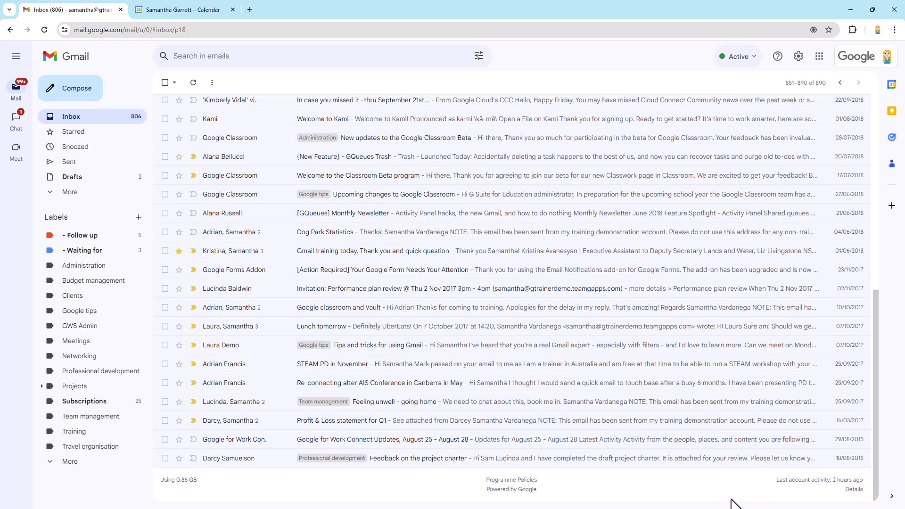
mouse_move(738, 490)
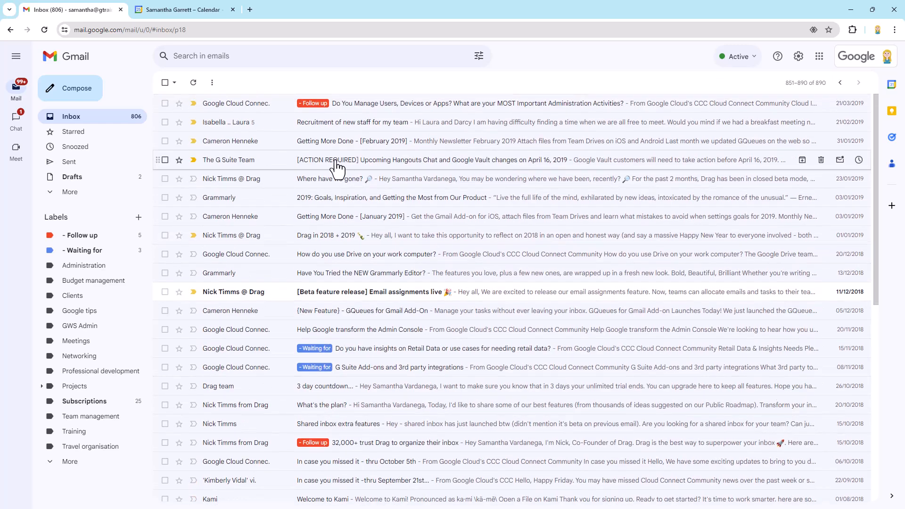
Return to inbox page 1–50 of 890, briefly expanding and collapsing the More folder list.
click(71, 116)
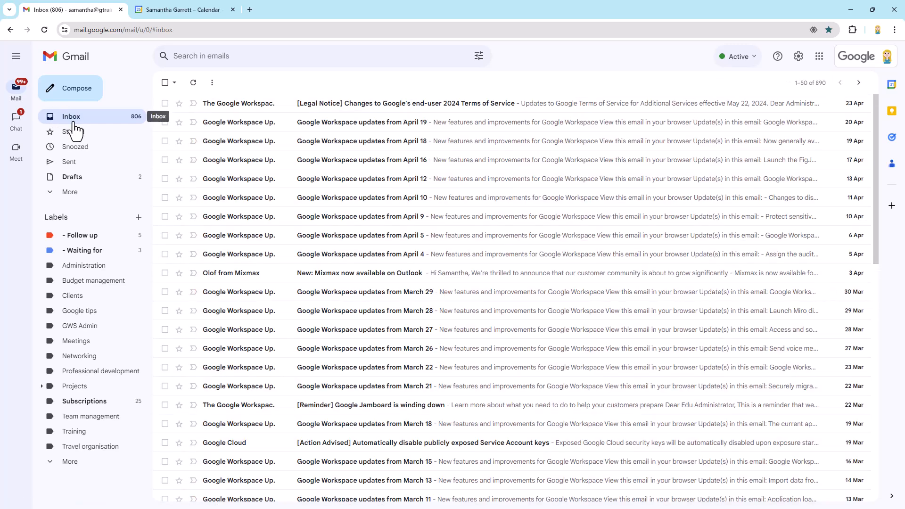
mouse_move(666, 86)
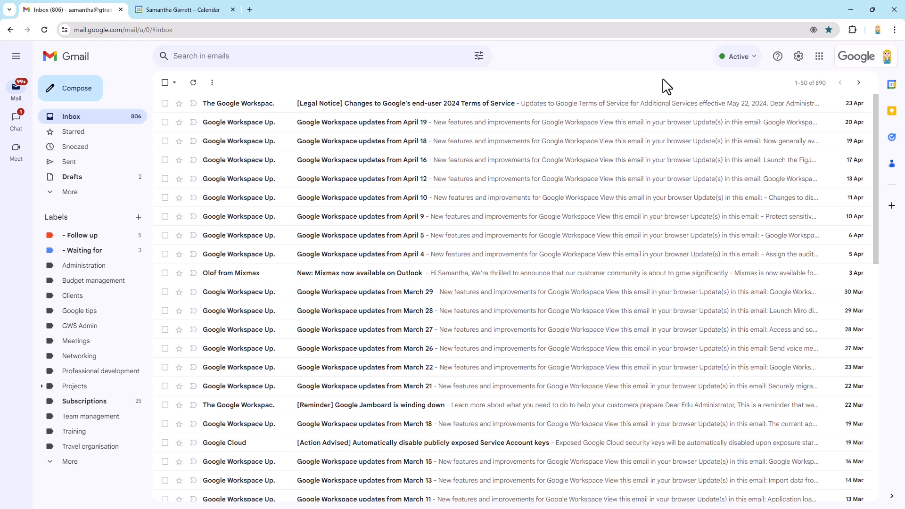
click(69, 192)
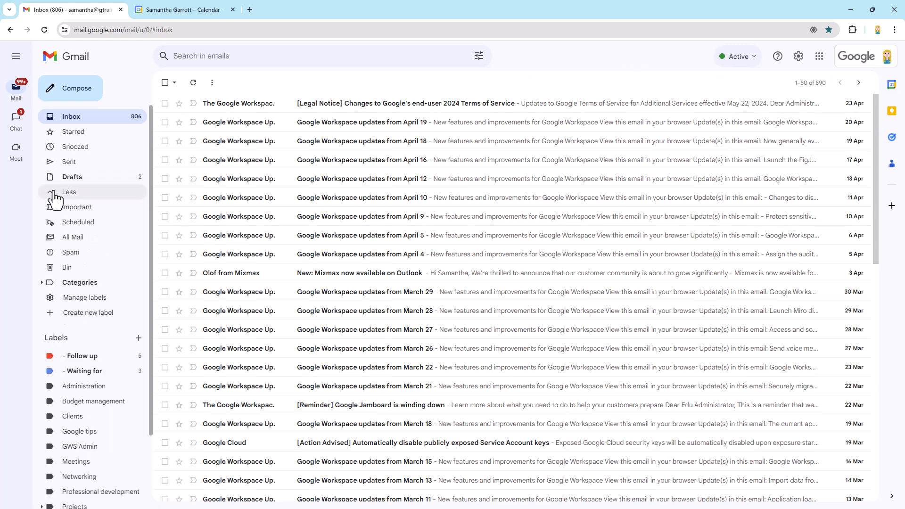
mouse_move(98, 240)
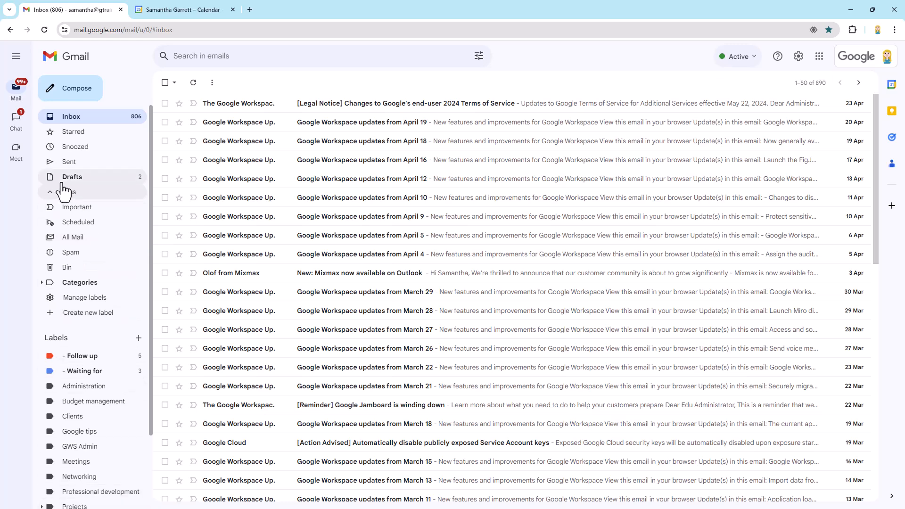
click(69, 192)
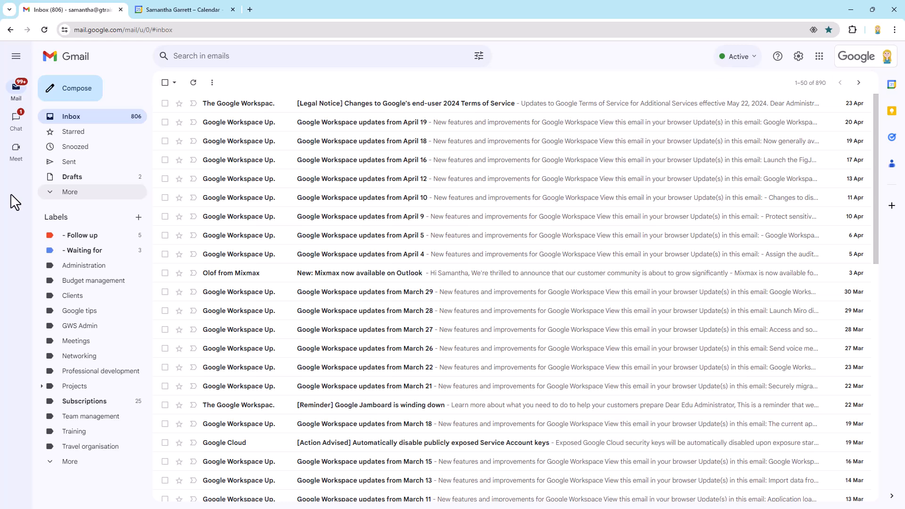
mouse_move(536, 85)
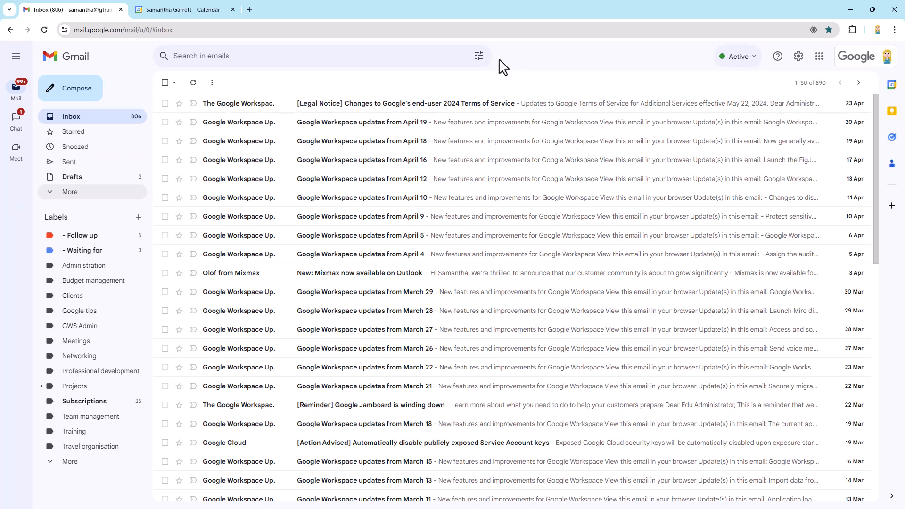
mouse_move(479, 56)
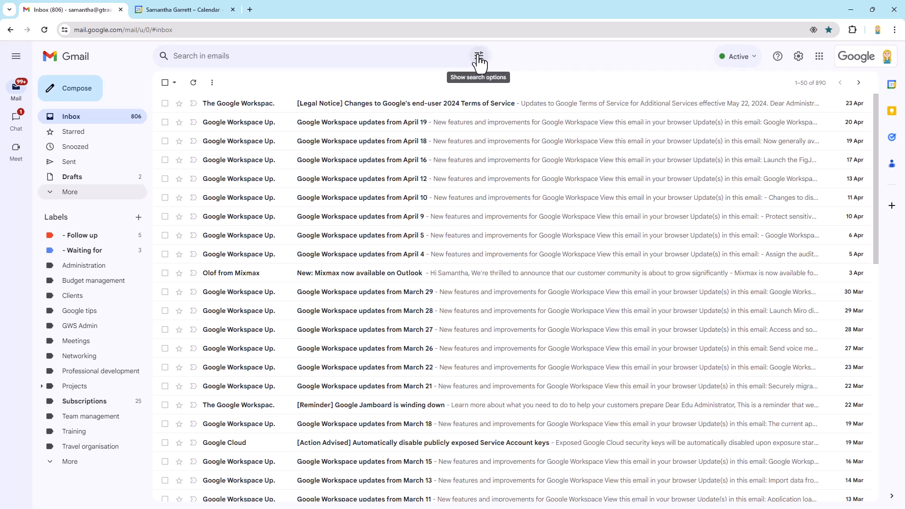
Run an advanced Inbox search for mail within one day of 24 April 2024.
click(479, 56)
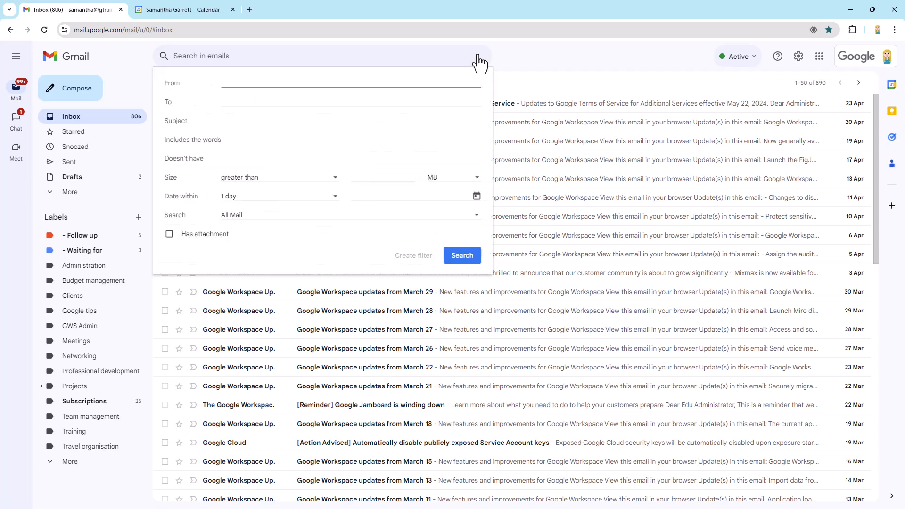
click(346, 82)
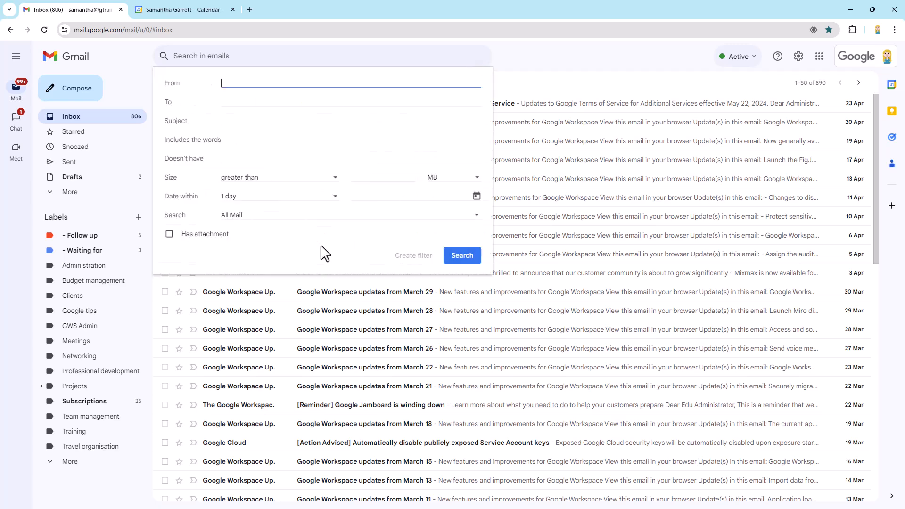
mouse_move(322, 242)
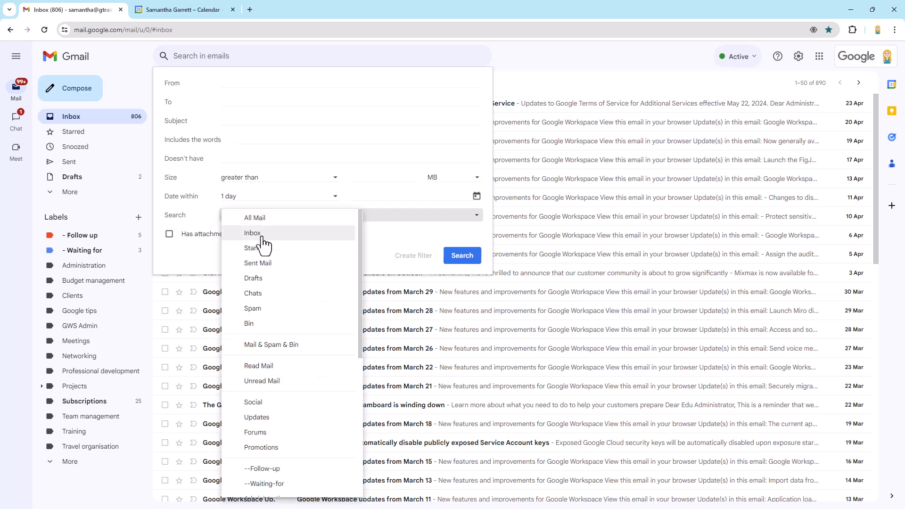
click(253, 234)
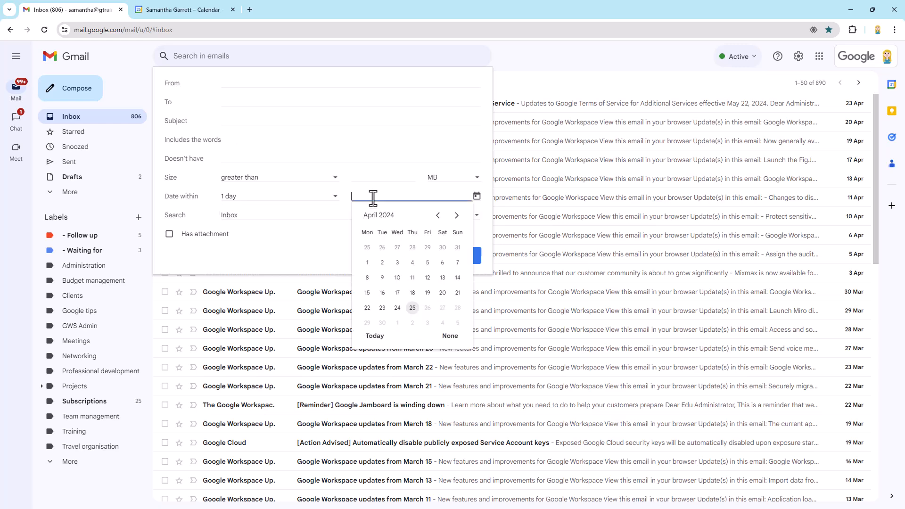
mouse_move(407, 322)
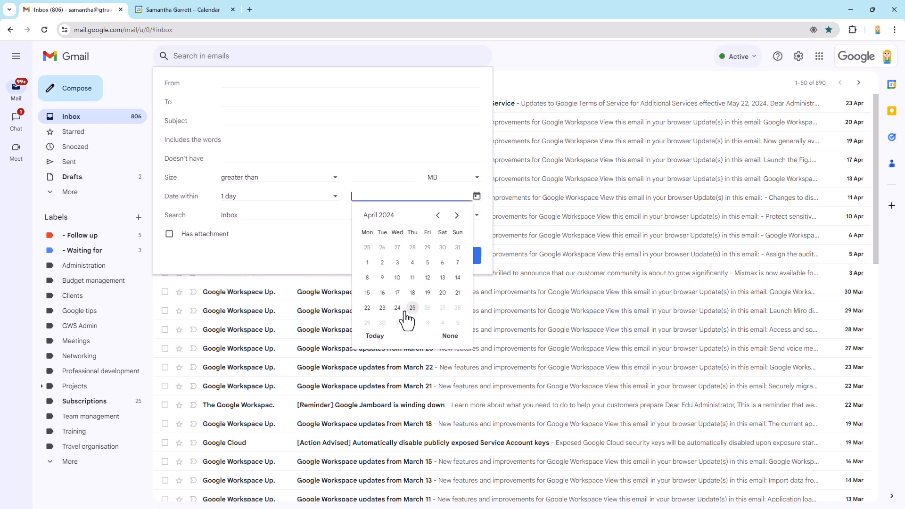
click(397, 308)
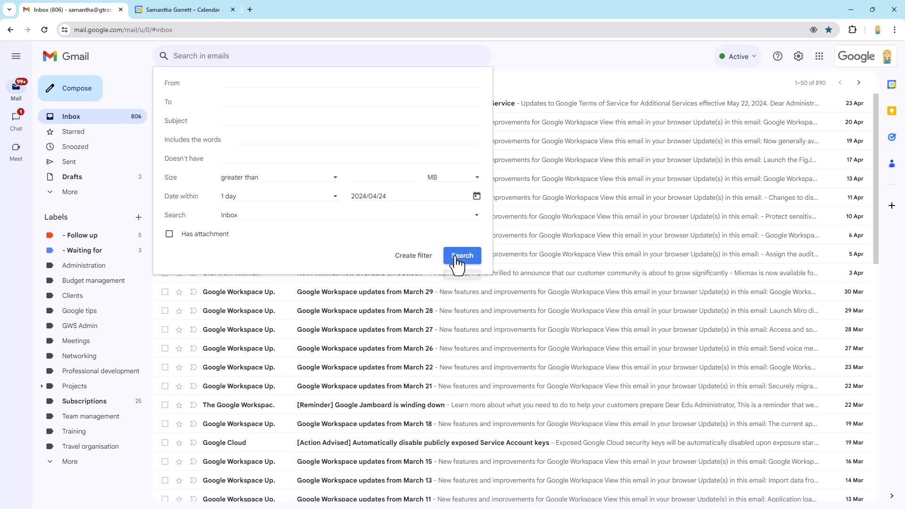
click(463, 255)
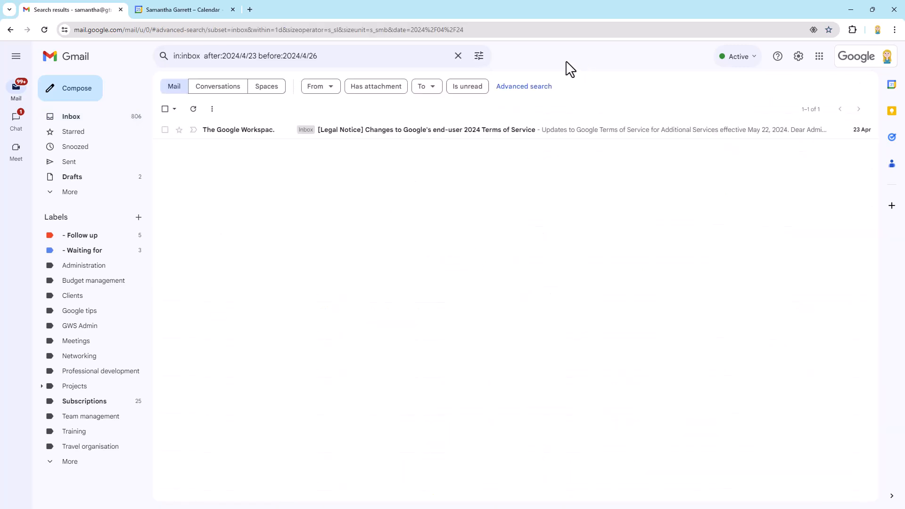
click(225, 56)
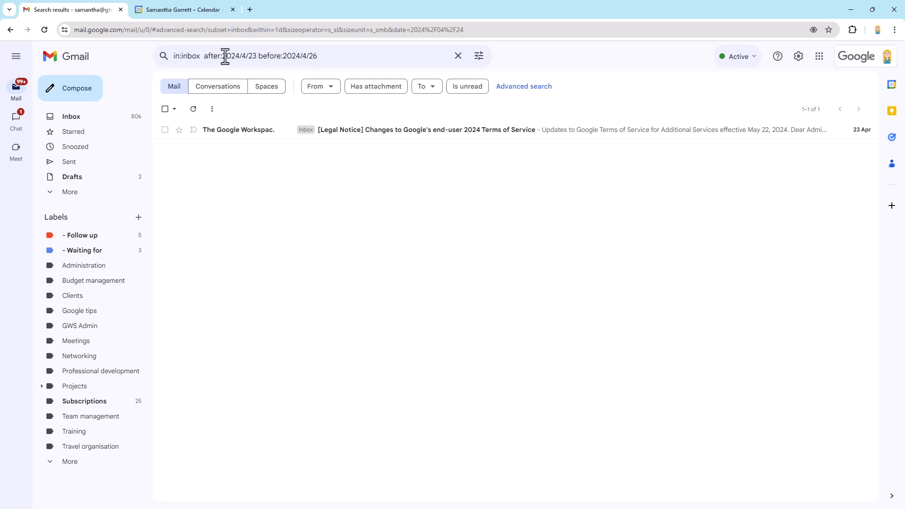
mouse_move(401, 49)
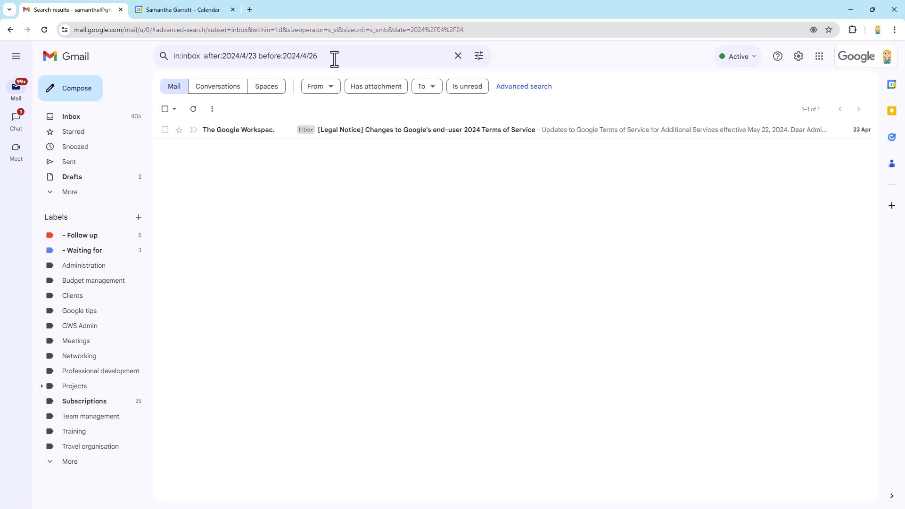
mouse_move(272, 49)
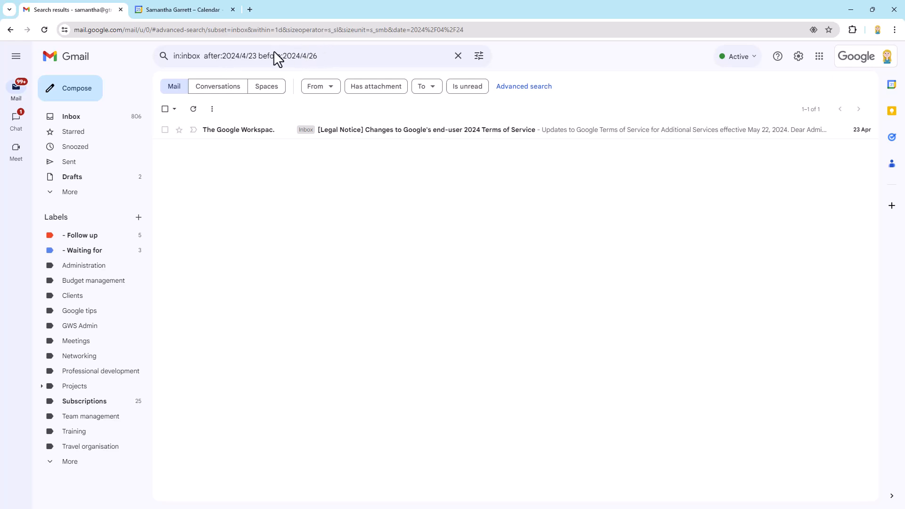
mouse_move(272, 56)
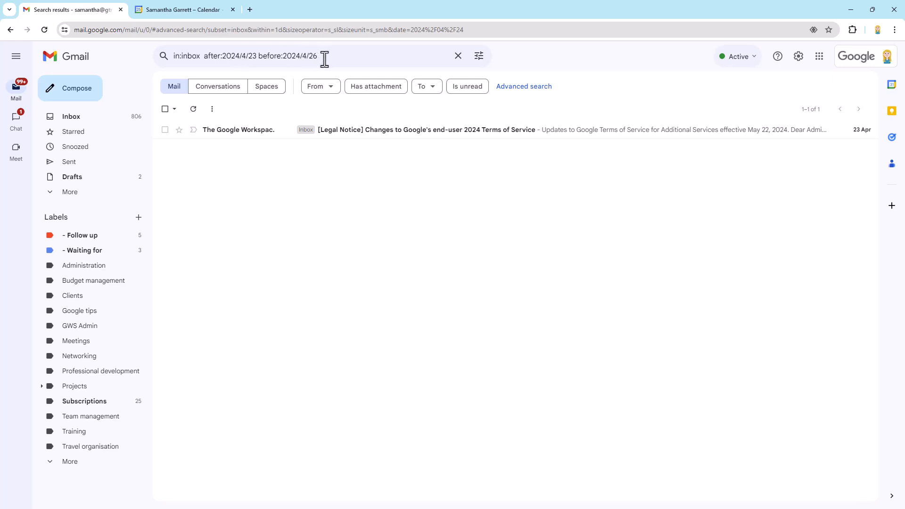
mouse_move(330, 56)
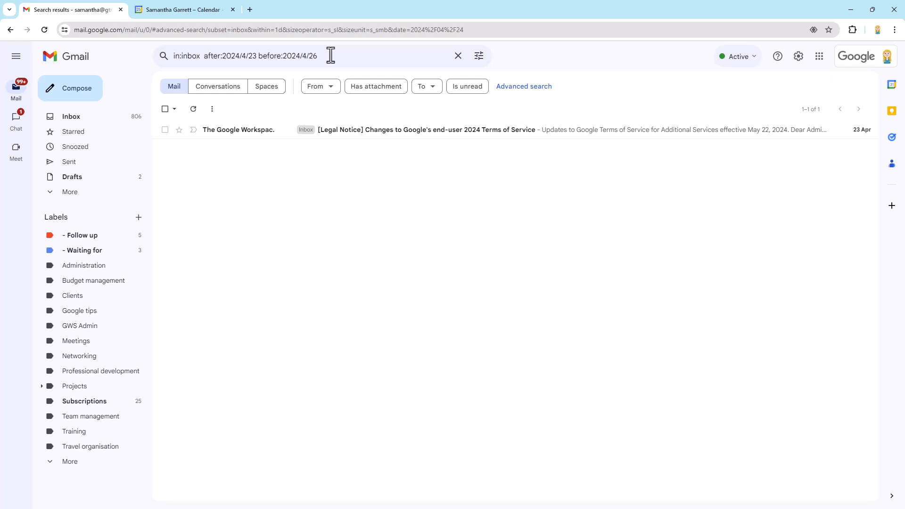
mouse_move(331, 55)
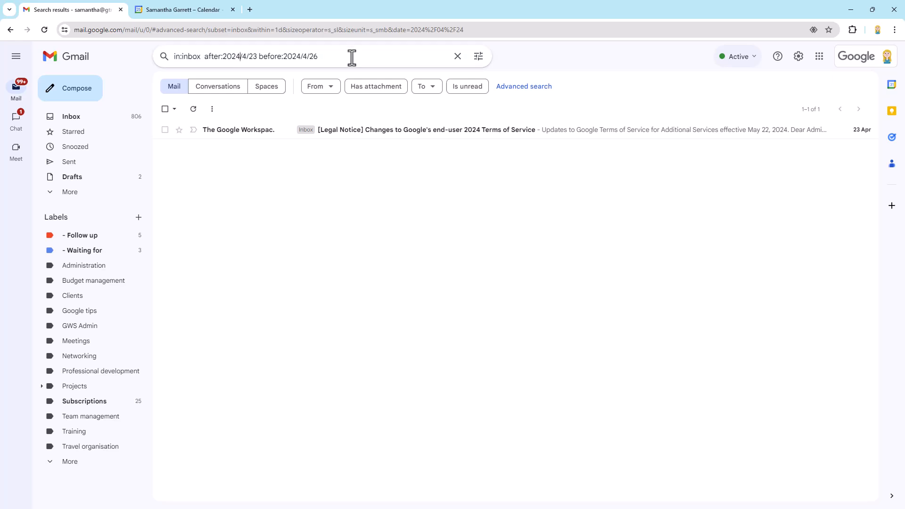
key(Backspace)
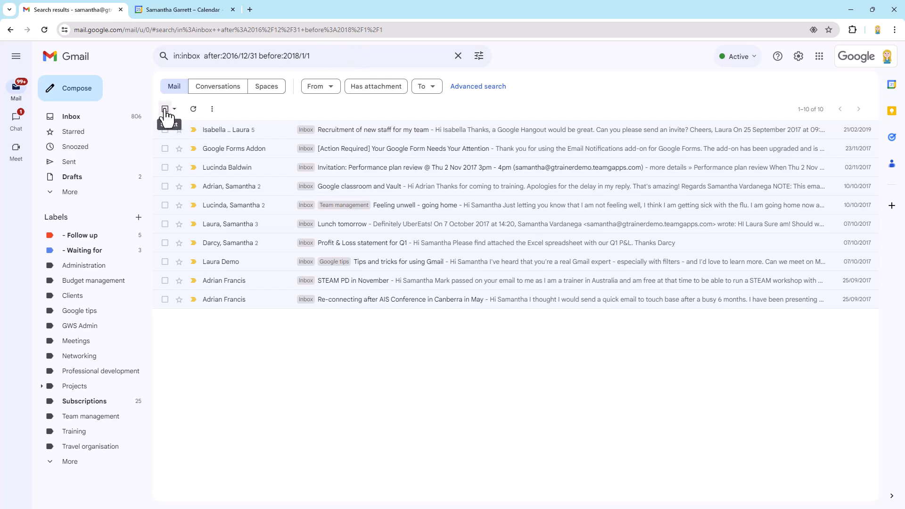
Select all ten 2017 inbox conversations, then clear the selection.
click(166, 109)
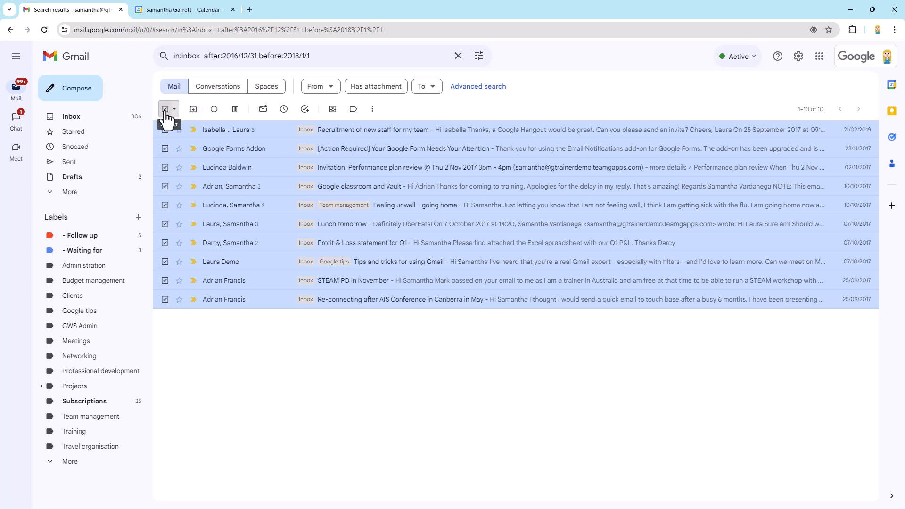
click(166, 109)
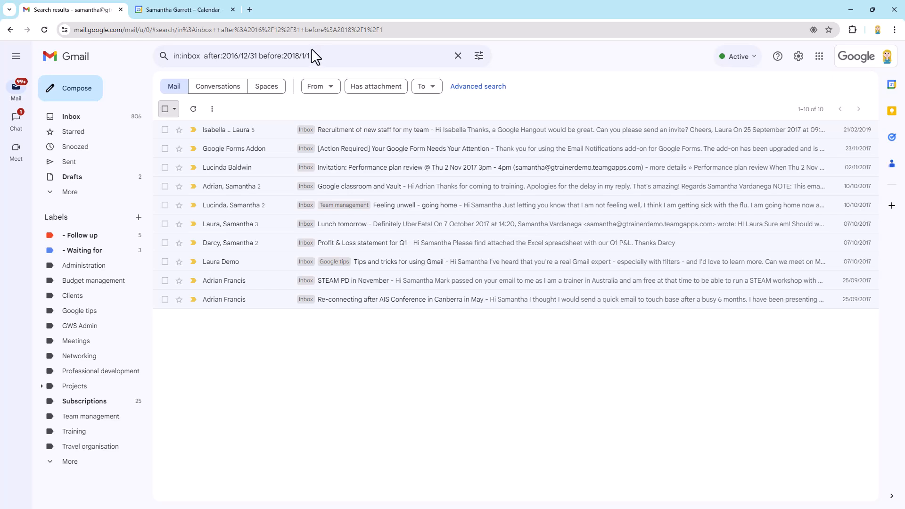
mouse_move(314, 58)
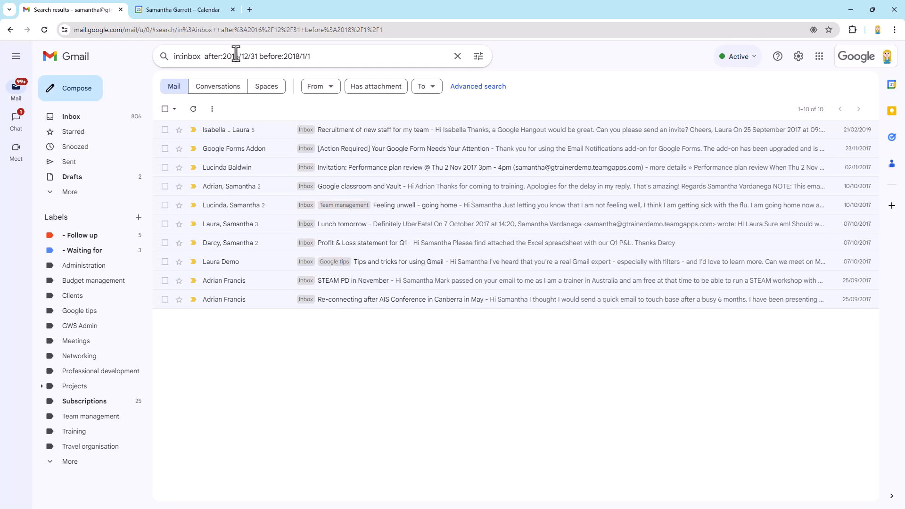
mouse_move(236, 59)
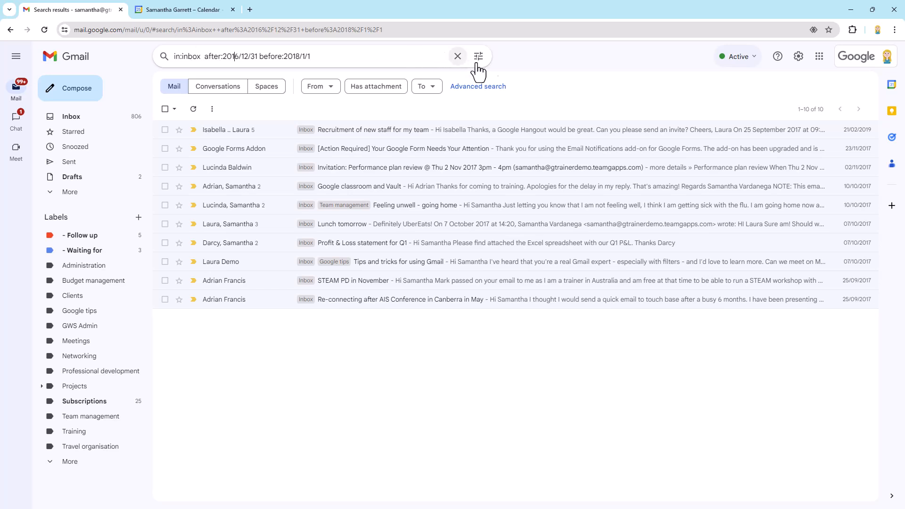
mouse_move(212, 56)
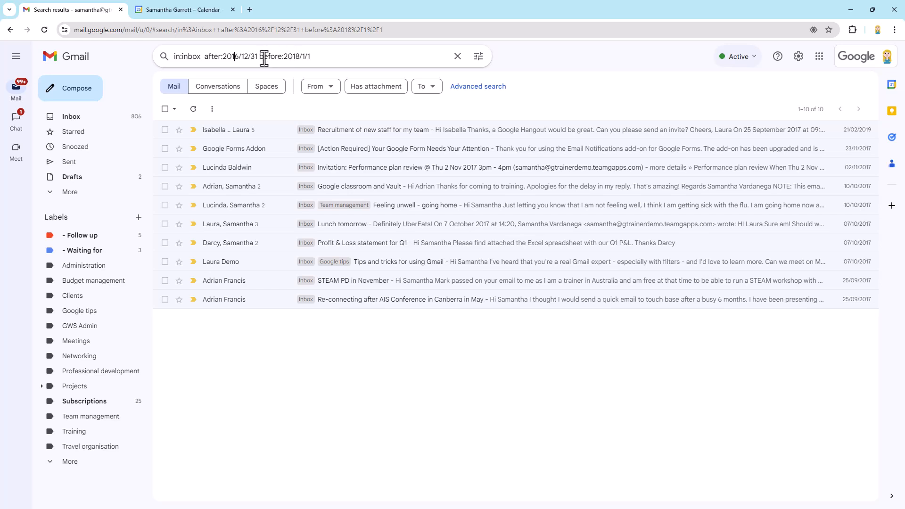
Select the after date in the query to replace it with a before:2024/1/1 term.
double_click(252, 56)
text(24)
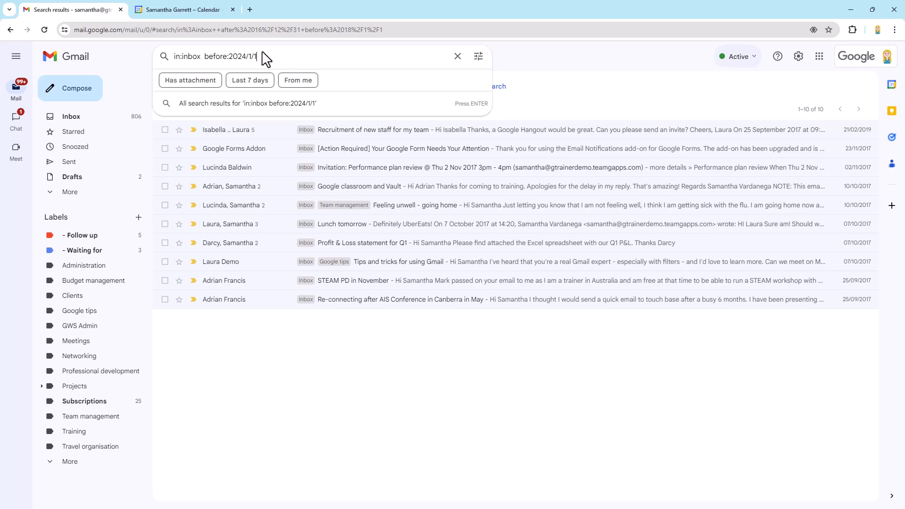
Run the before:2024/1/1 inbox search and select every matching conversation.
key(Enter)
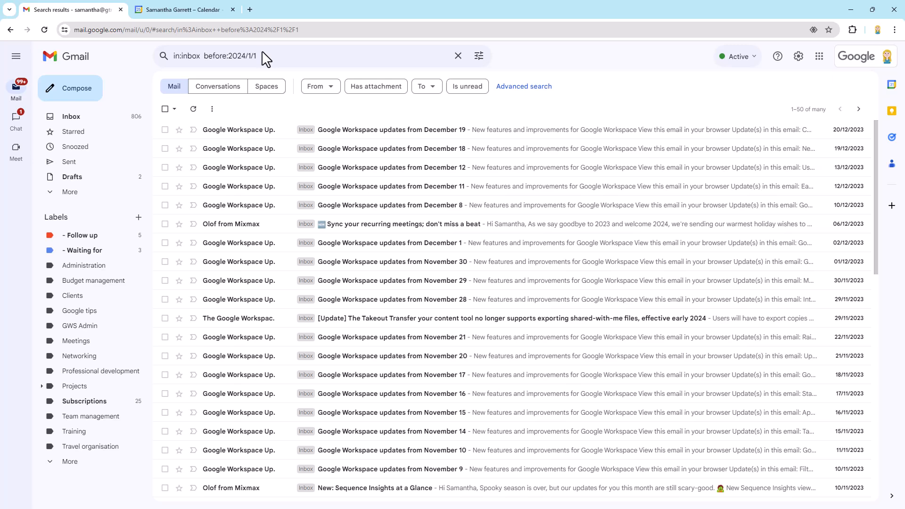
click(808, 109)
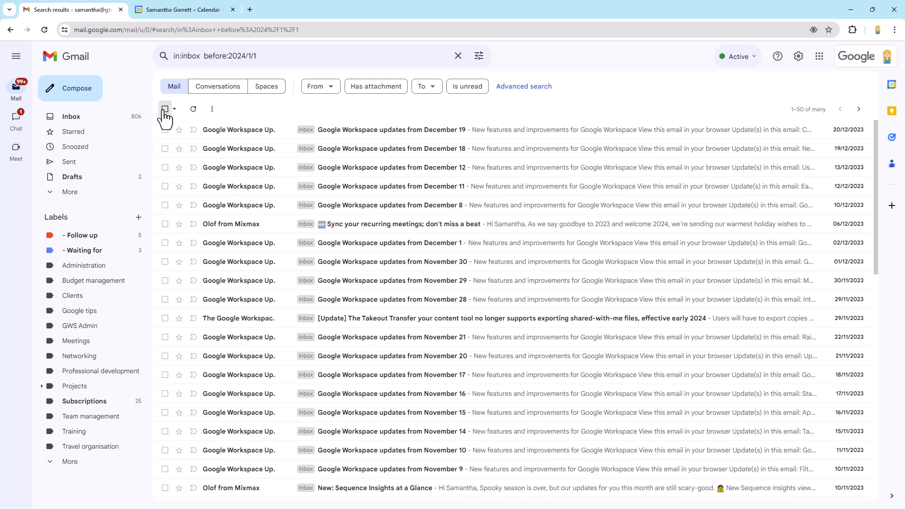
click(165, 109)
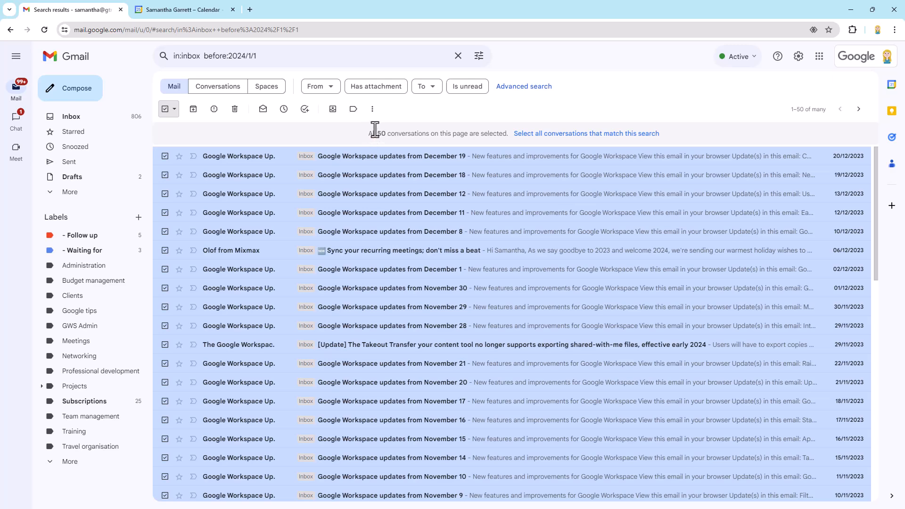
mouse_move(473, 137)
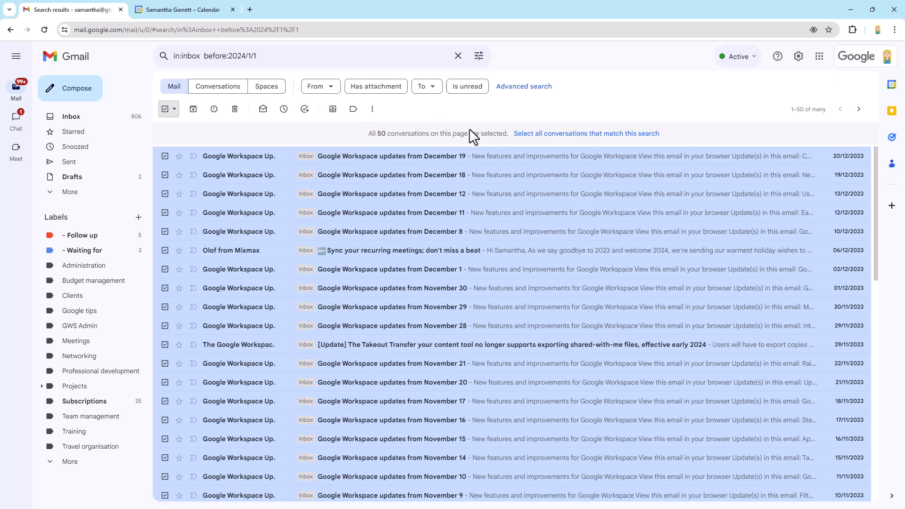
scroll(down, 3)
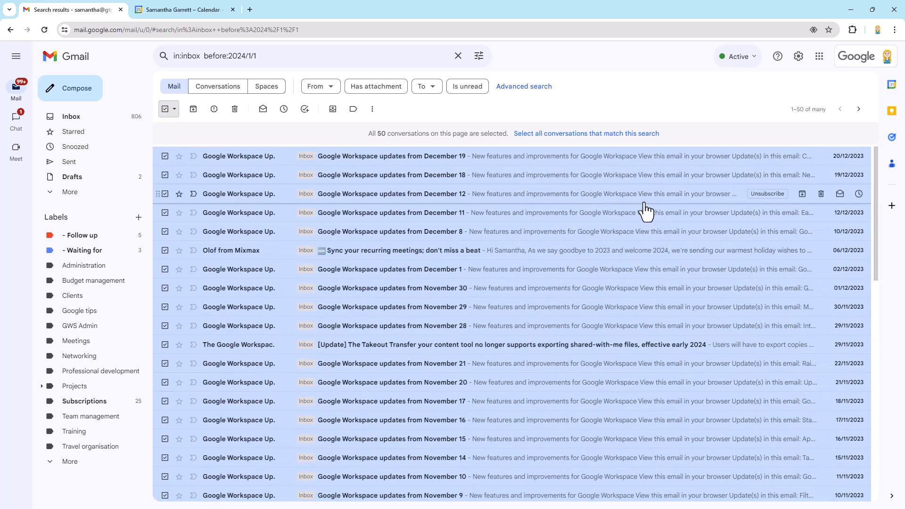
mouse_move(351, 136)
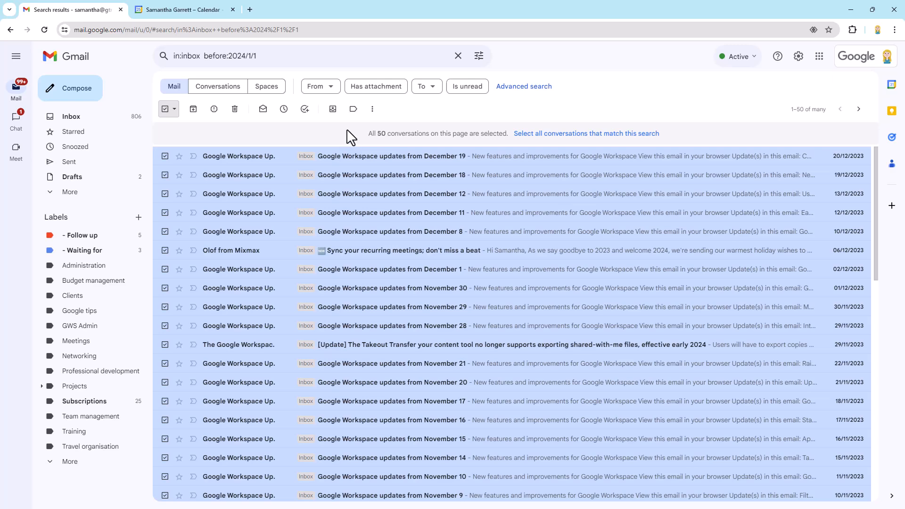
mouse_move(513, 144)
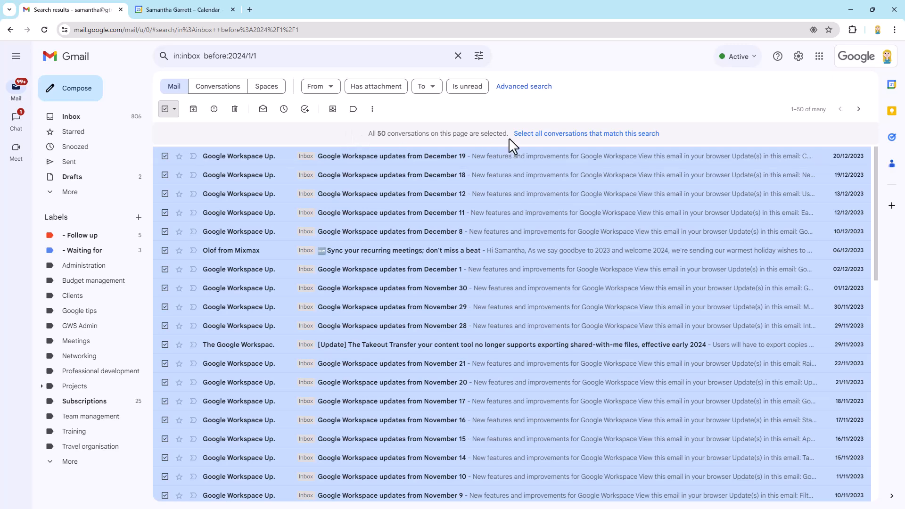
click(587, 133)
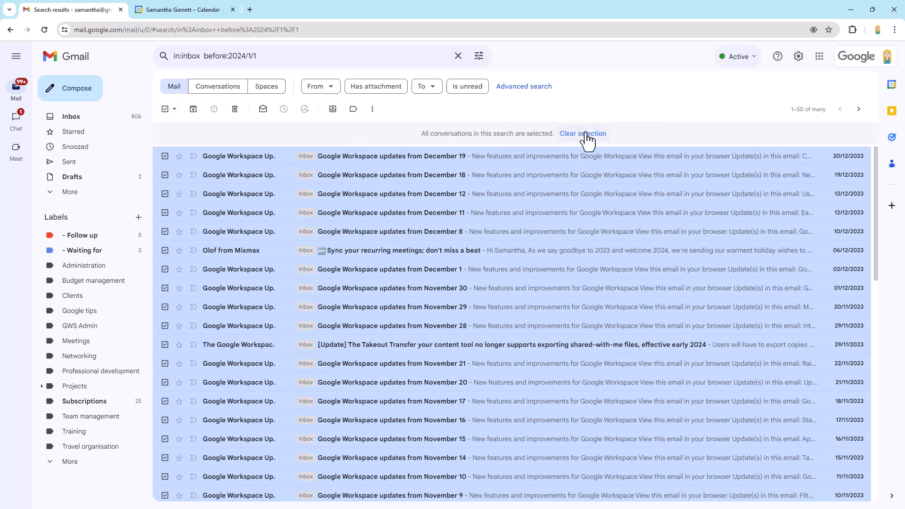
mouse_move(737, 132)
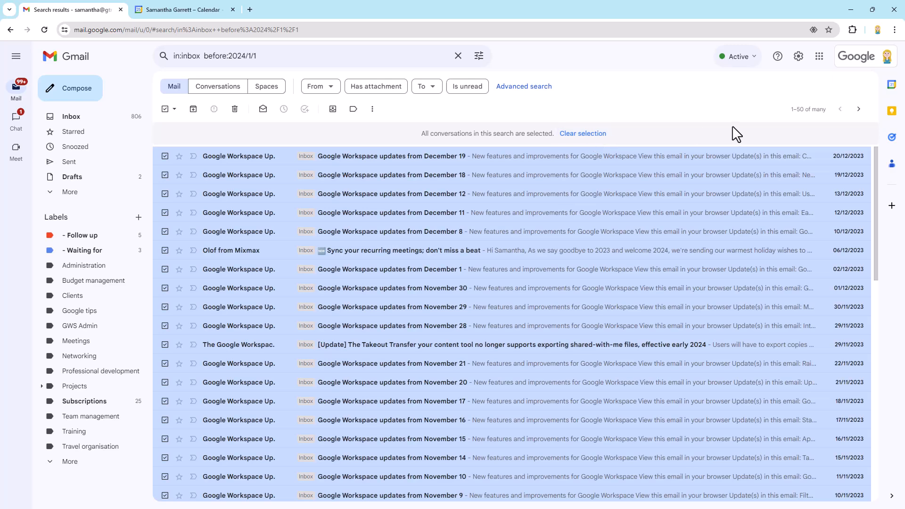
mouse_move(733, 135)
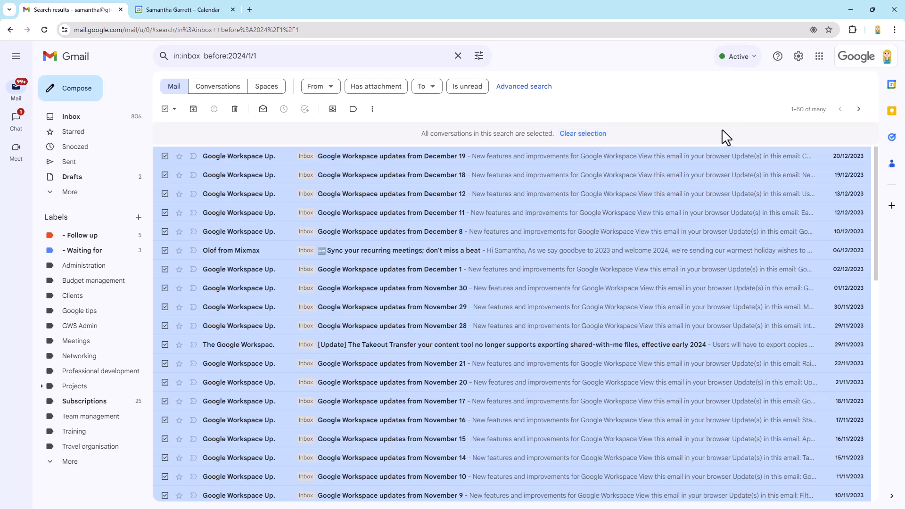